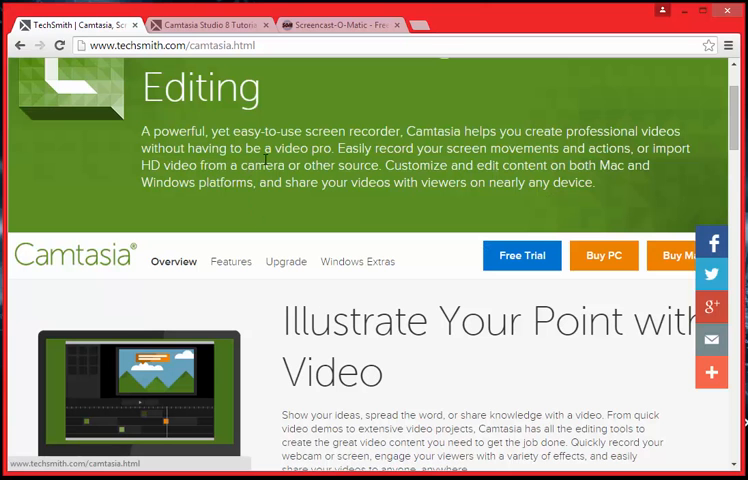
# Step: Reload the Camtasia product page from the Products menu, then switch to the Camtasia Studio 8 Tutorials tab
pyautogui.scroll(3)
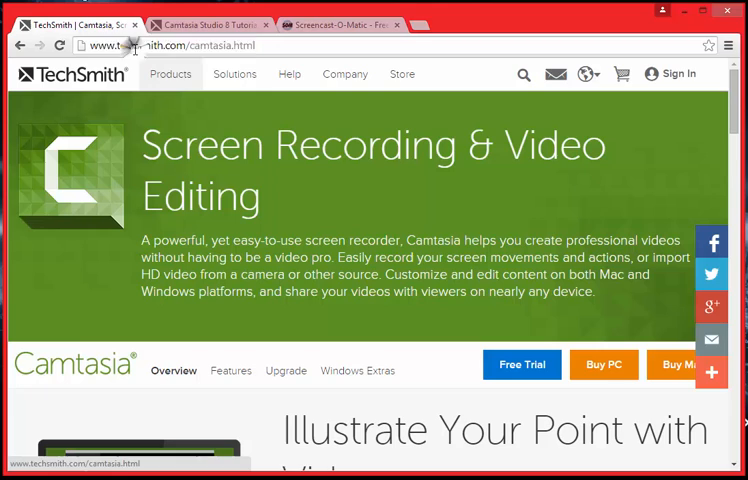
pyautogui.click(170, 76)
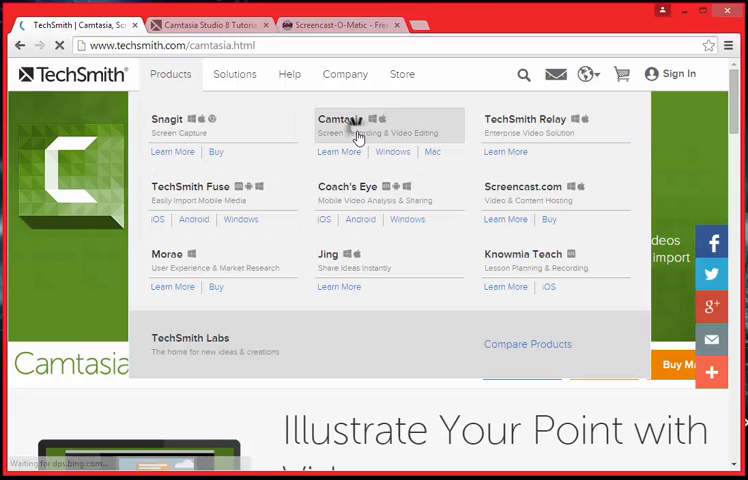
pyautogui.click(351, 120)
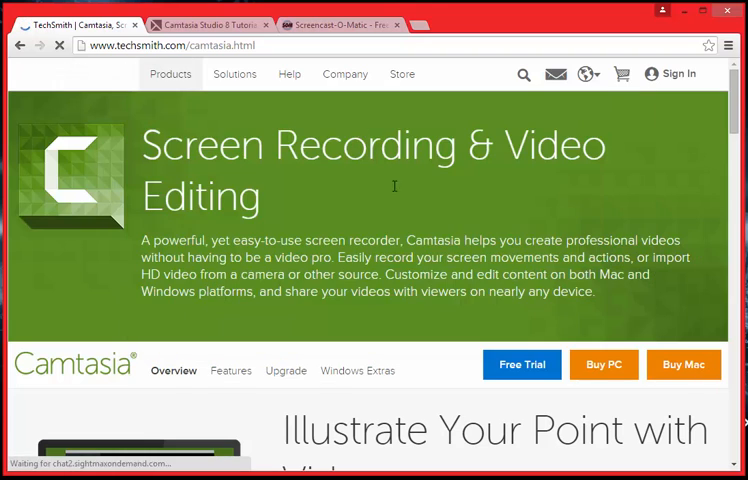
pyautogui.click(521, 364)
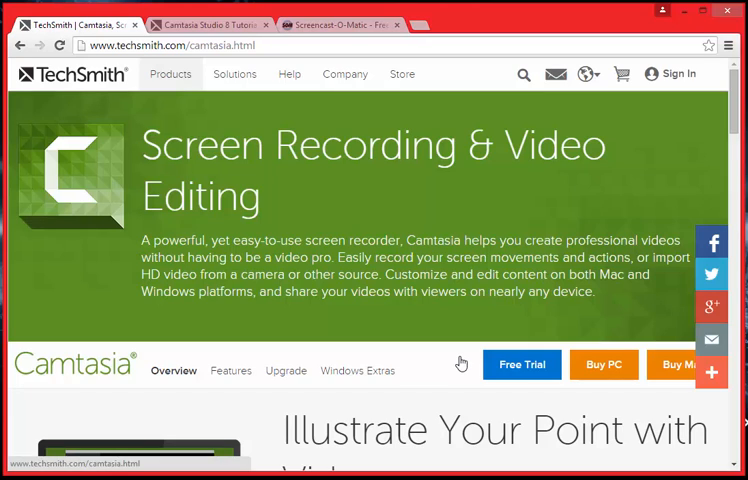
pyautogui.moveTo(402, 320)
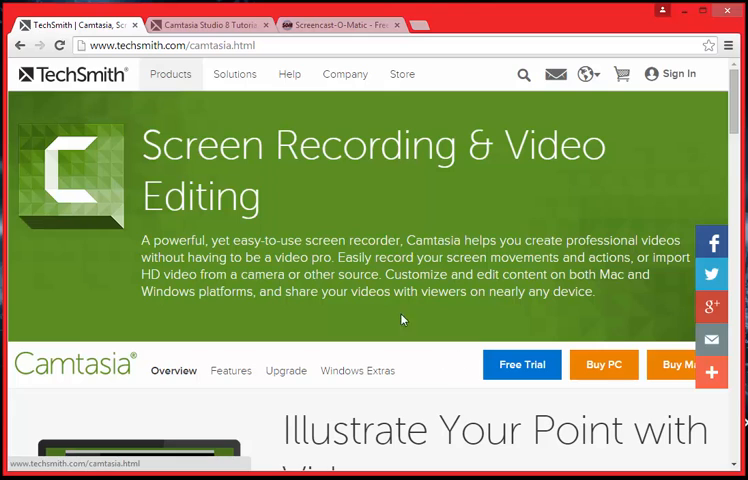
pyautogui.click(230, 17)
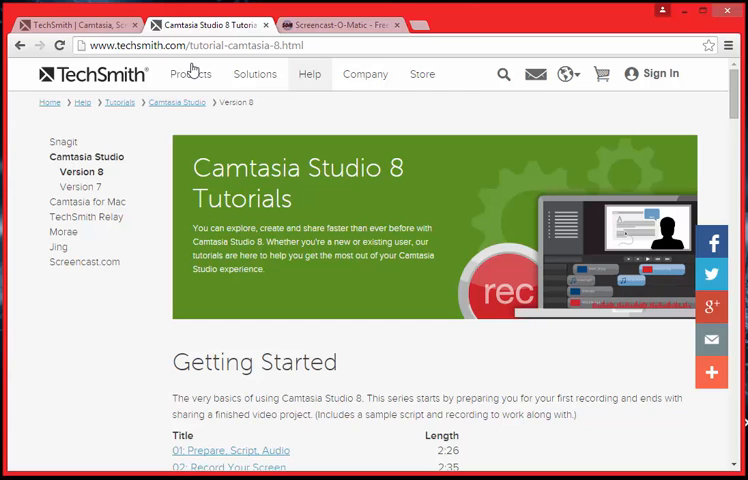
pyautogui.moveTo(164, 163)
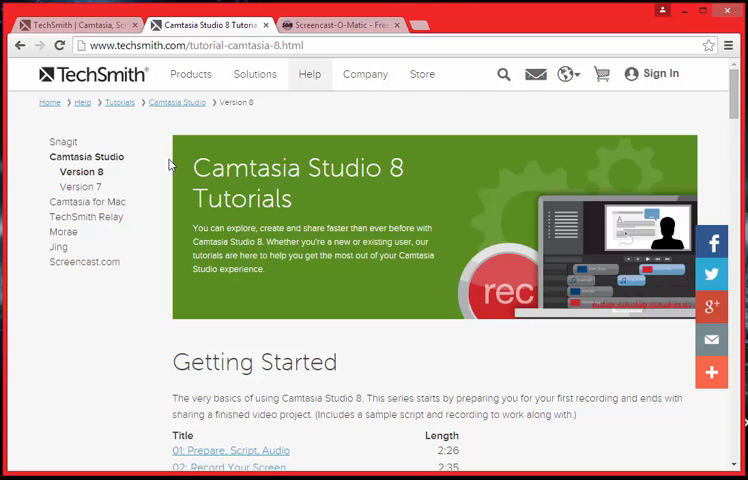
# Step: Scroll past the Editing, Audio and Captions tutorials to the tutorial table, then switch to Screencast-O-Matic
pyautogui.scroll(-3)
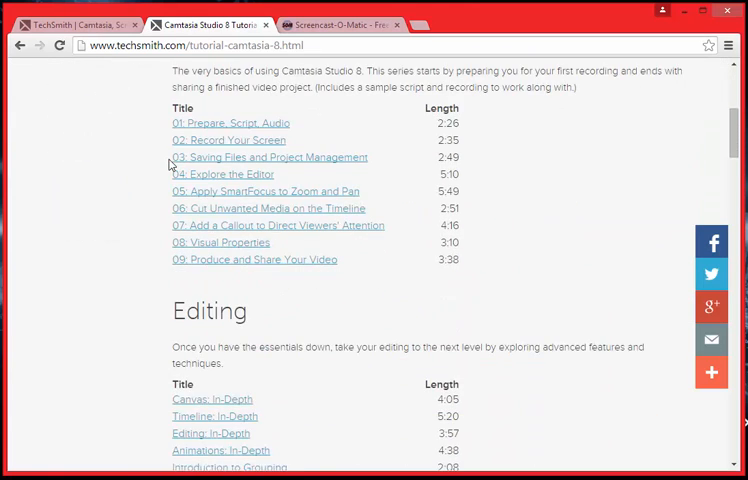
pyautogui.scroll(-3)
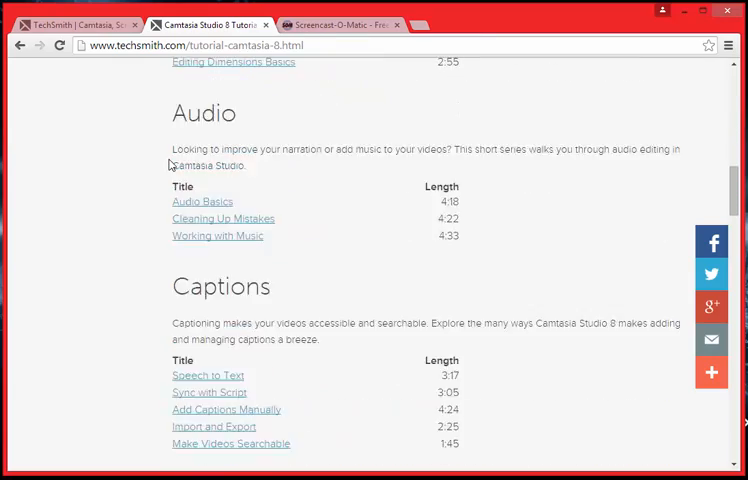
pyautogui.scroll(-3)
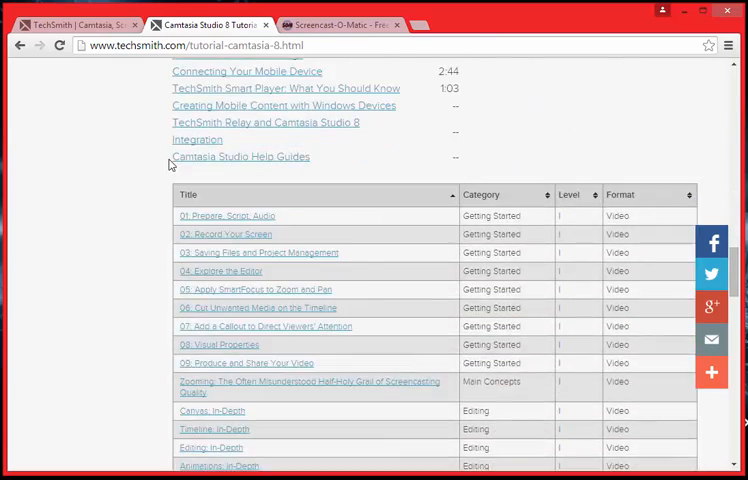
pyautogui.scroll(-3)
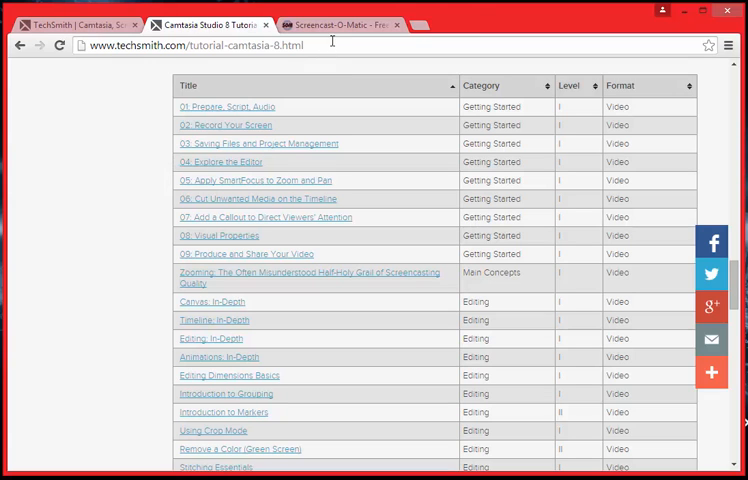
pyautogui.click(340, 24)
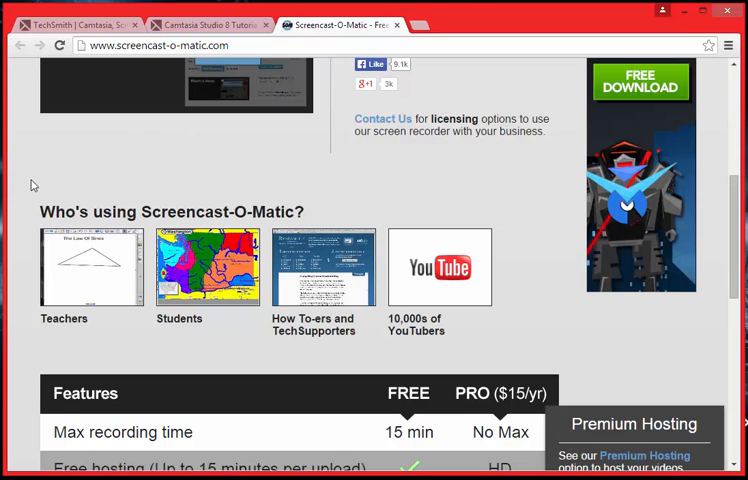
pyautogui.scroll(3)
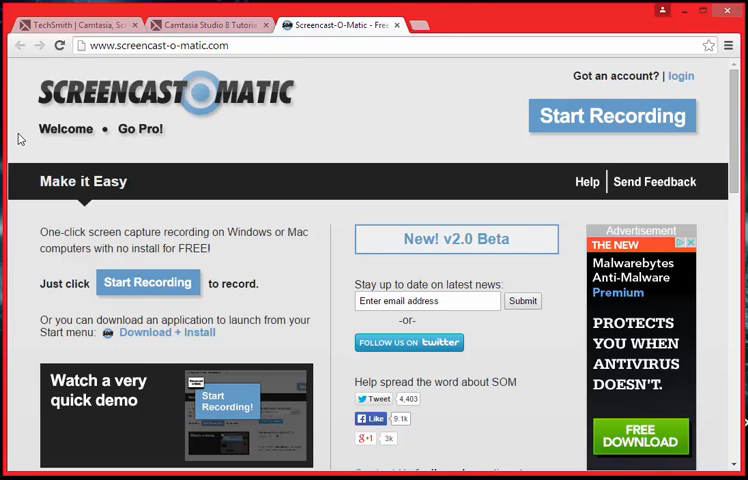
pyautogui.scroll(-3)
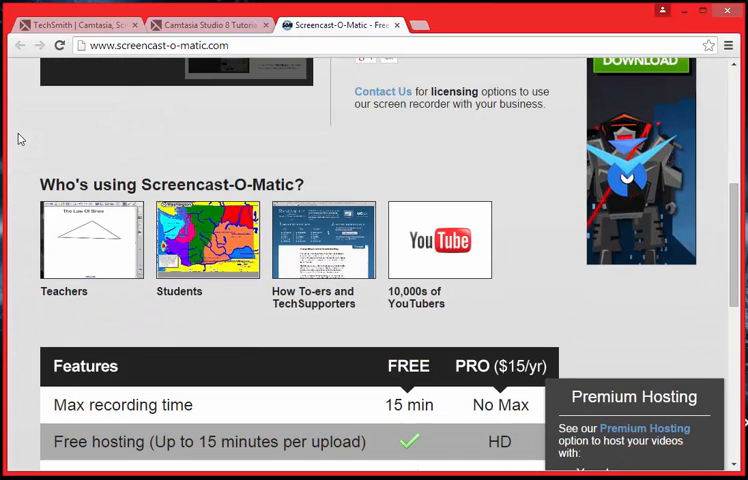